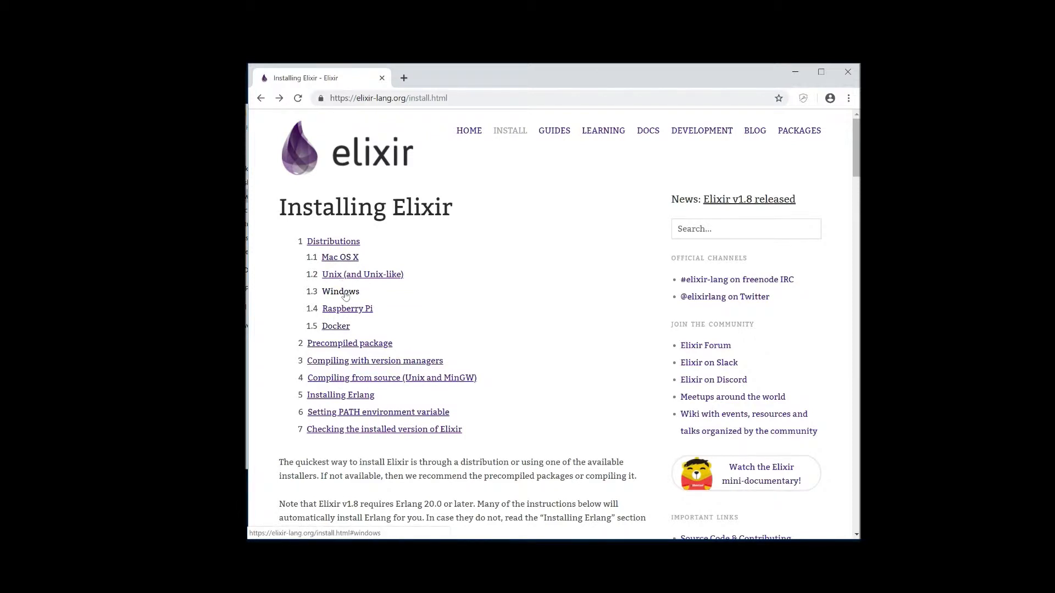
# Step: Jump to the Windows section of the Installing Elixir page via the 'Windows' link
pyautogui.click(339, 292)
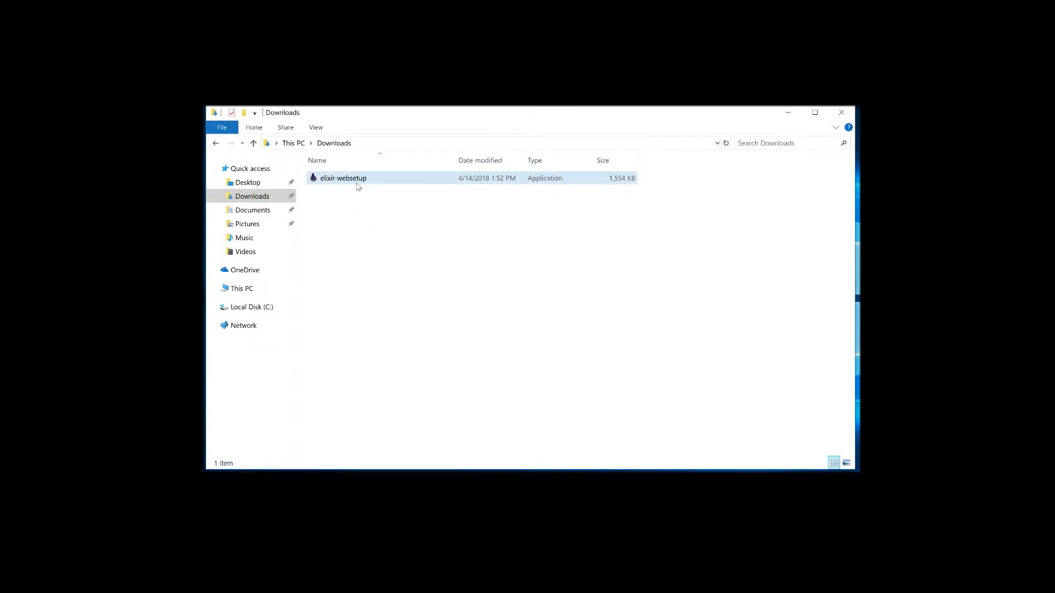
pyautogui.moveTo(358, 179)
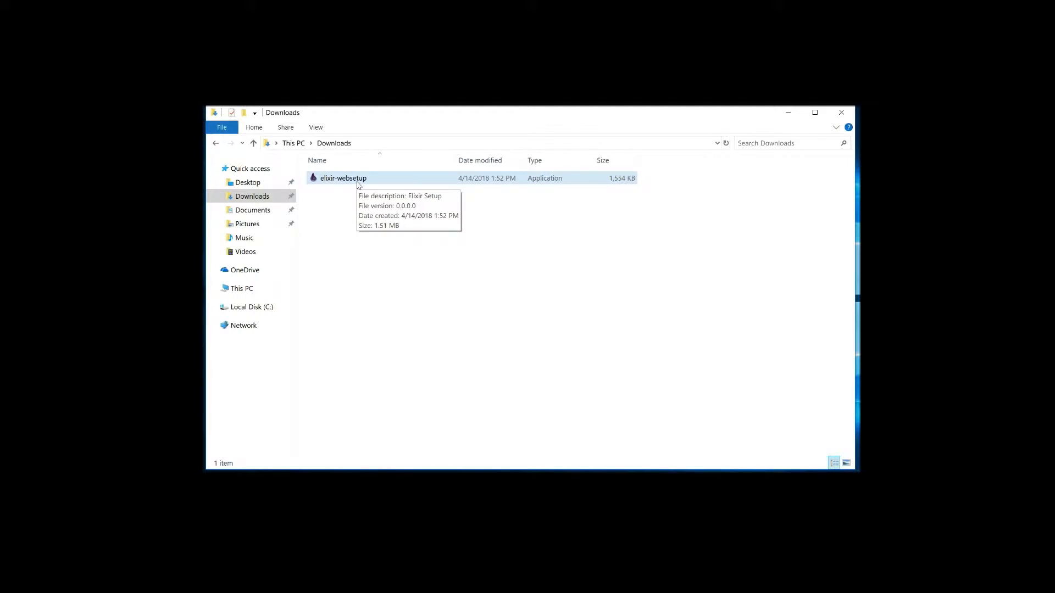
# Step: Launch elixir-websetup from the Downloads folder, bringing up the Windows security prompt
pyautogui.doubleClick(342, 178)
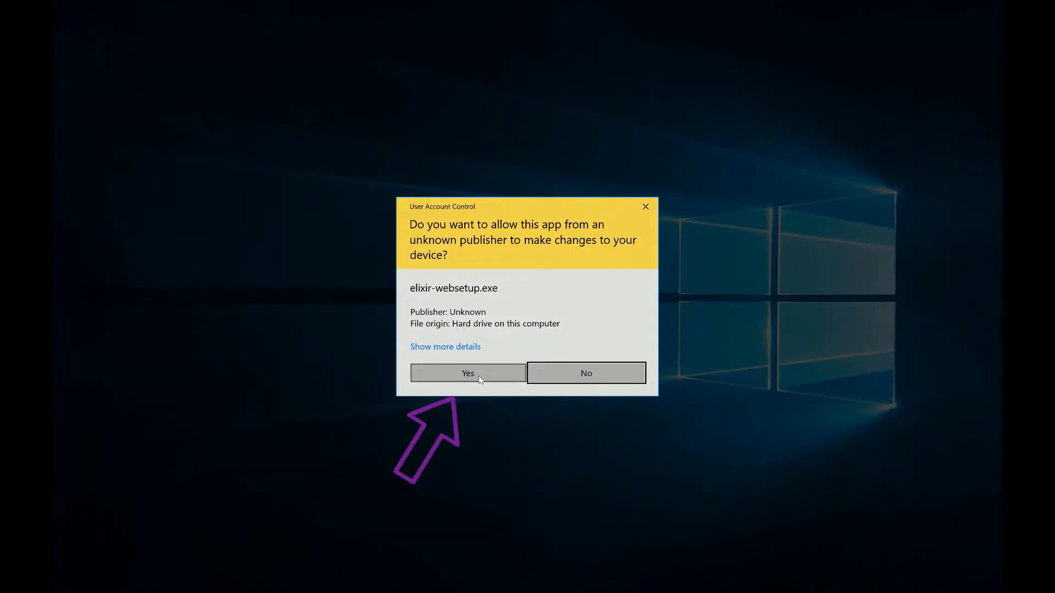
# Step: Approve the installer, keep release 1.8.1 and Erlang OTP 21.1 64-bit, and begin downloading files
pyautogui.click(468, 373)
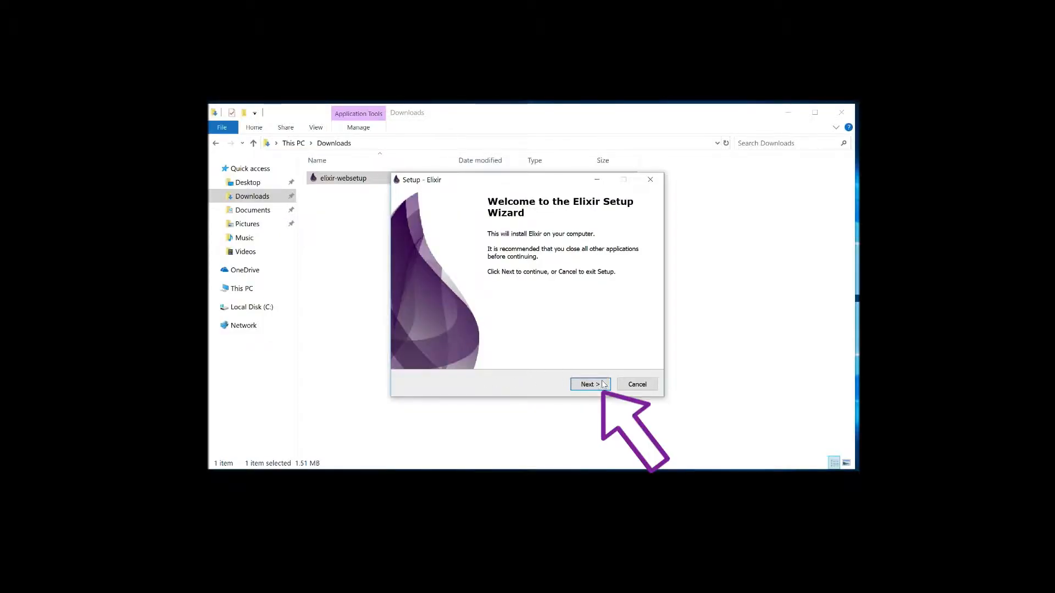
pyautogui.click(589, 385)
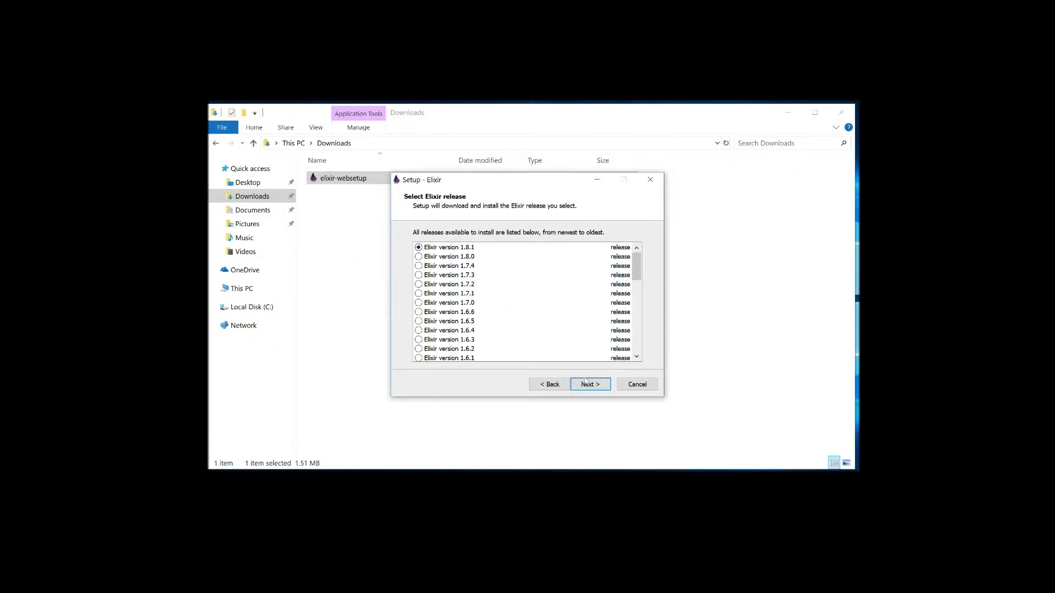
pyautogui.click(589, 385)
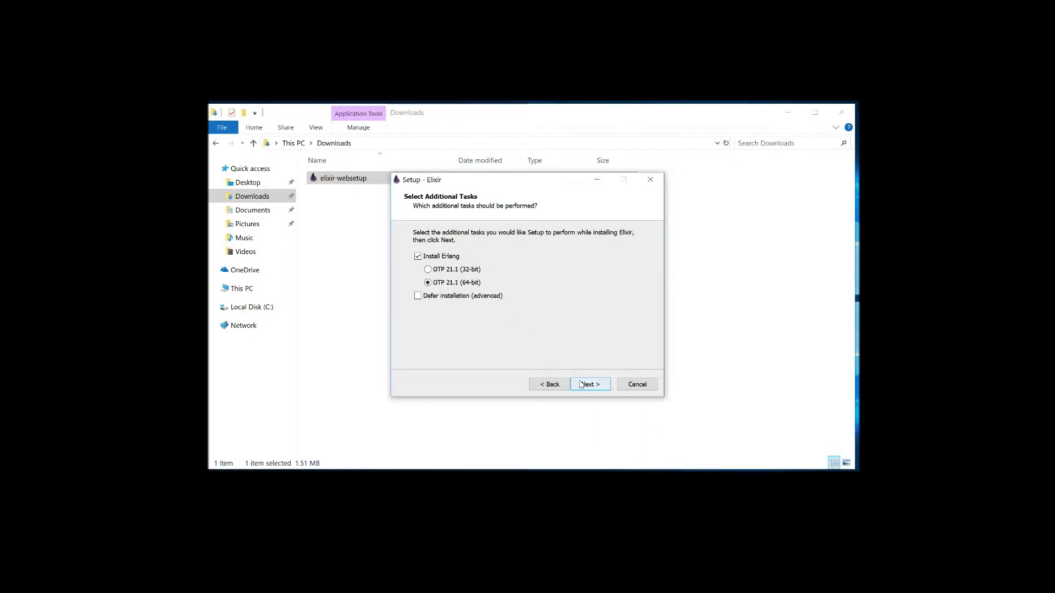
pyautogui.click(589, 385)
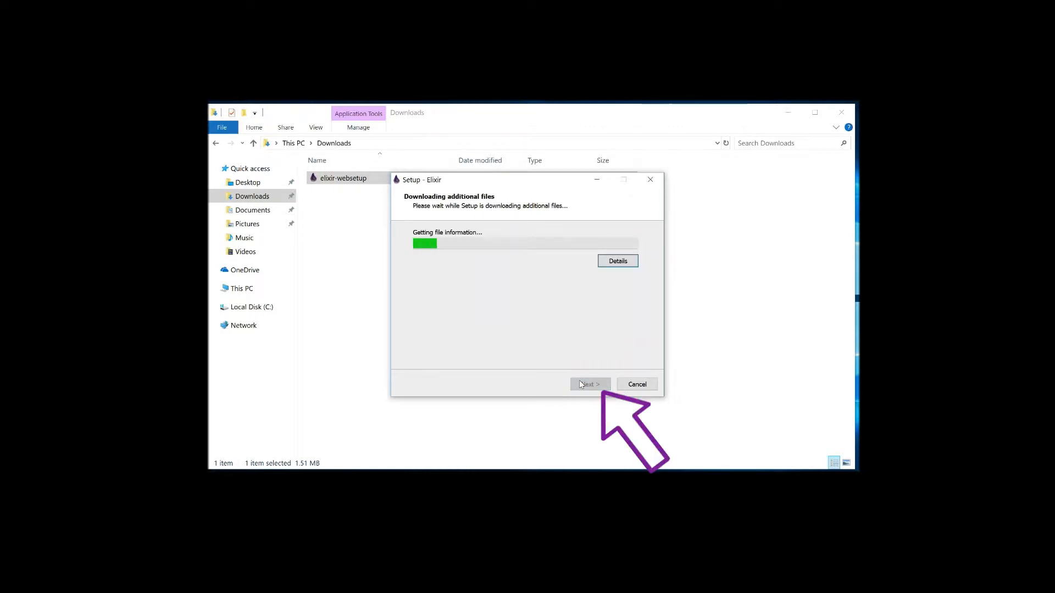
pyautogui.click(616, 262)
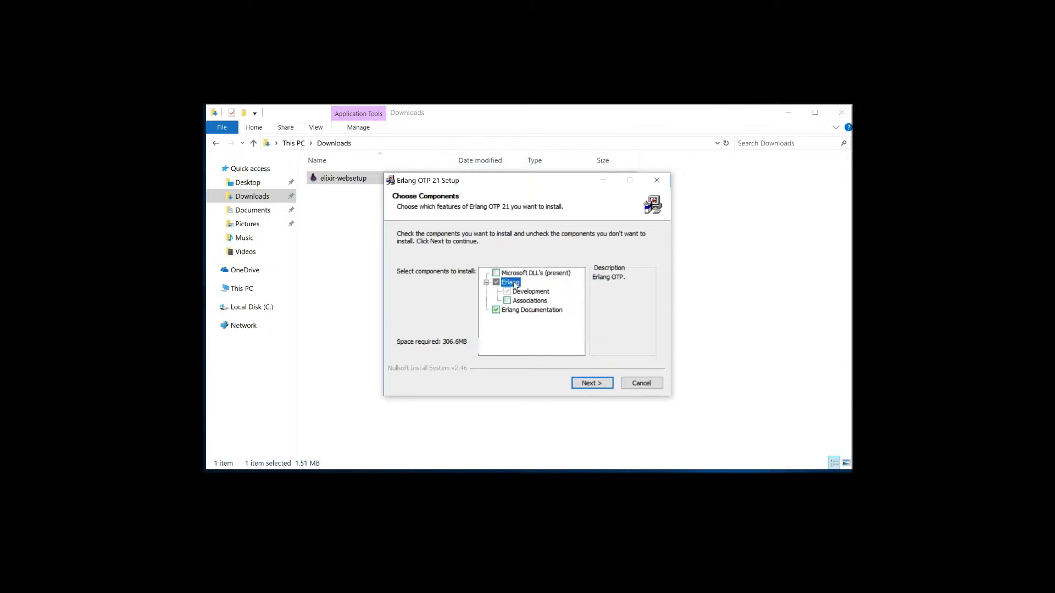
# Step: Include the Erlang filetype Associations component and continue to the Start Menu folder page
pyautogui.click(506, 301)
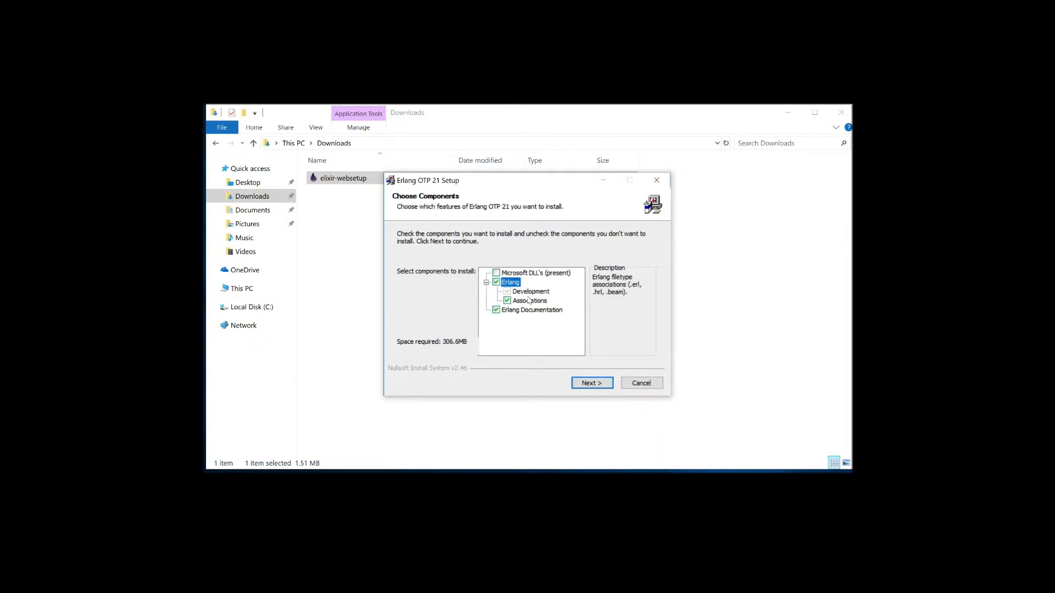
pyautogui.moveTo(528, 301)
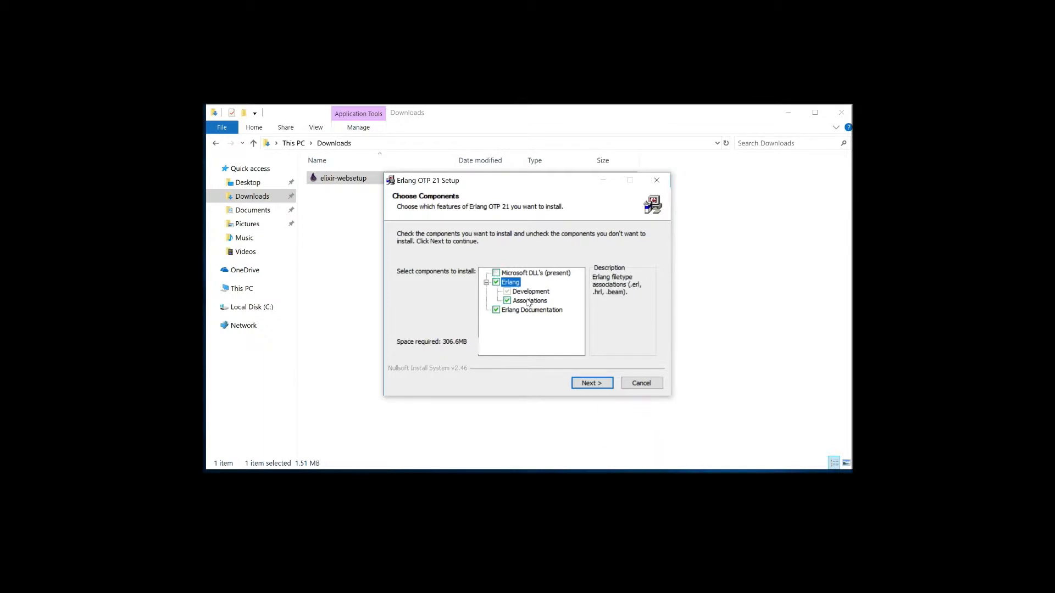
pyautogui.moveTo(531, 310)
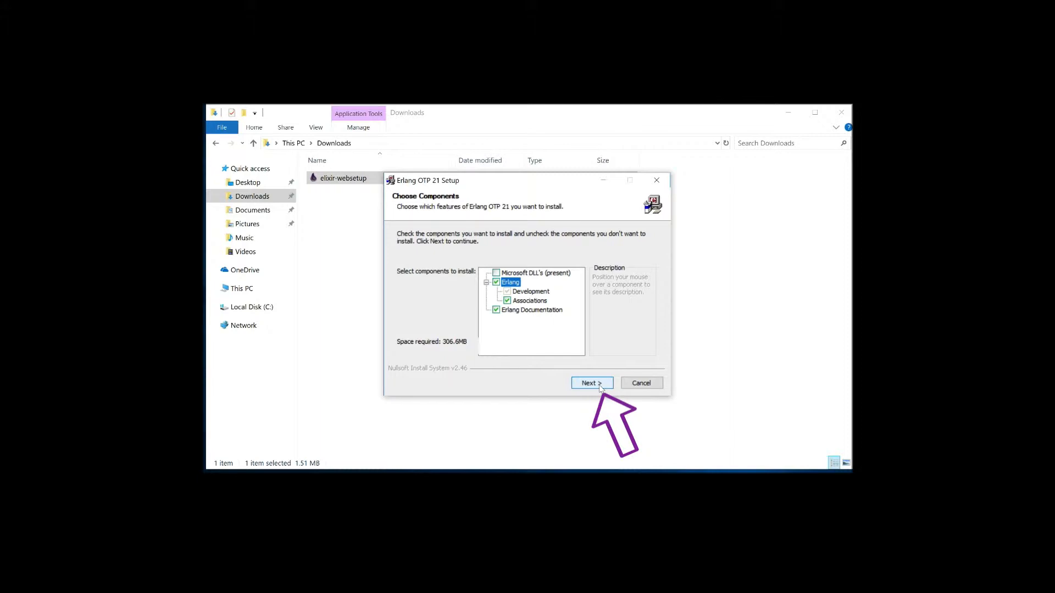
pyautogui.click(591, 382)
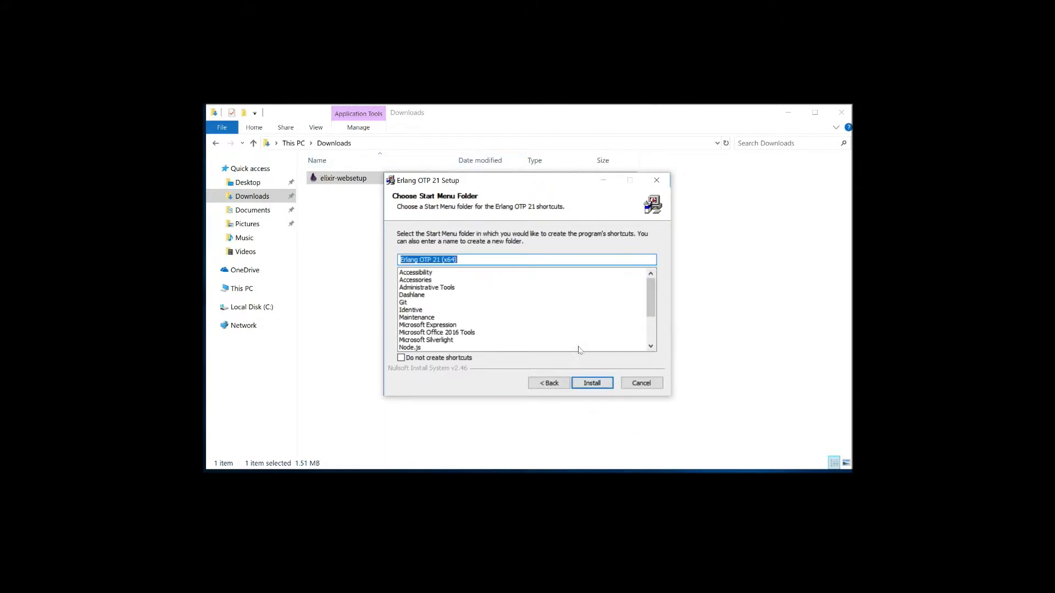
# Step: Install Erlang OTP 21 into the default 'Erlang OTP 21 (x64)' folder and close the finished installer
pyautogui.click(591, 383)
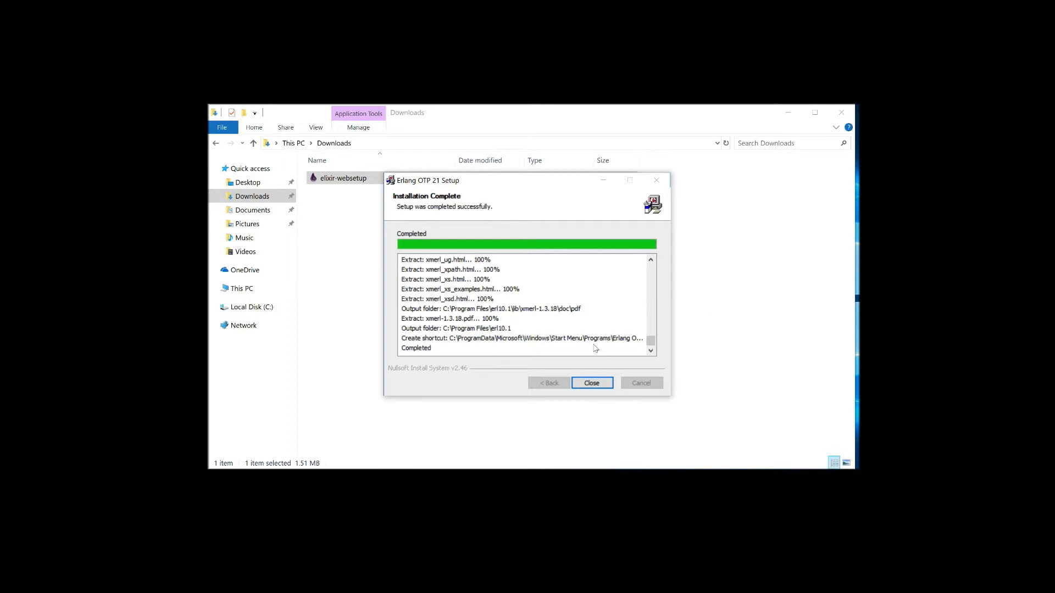
pyautogui.click(591, 382)
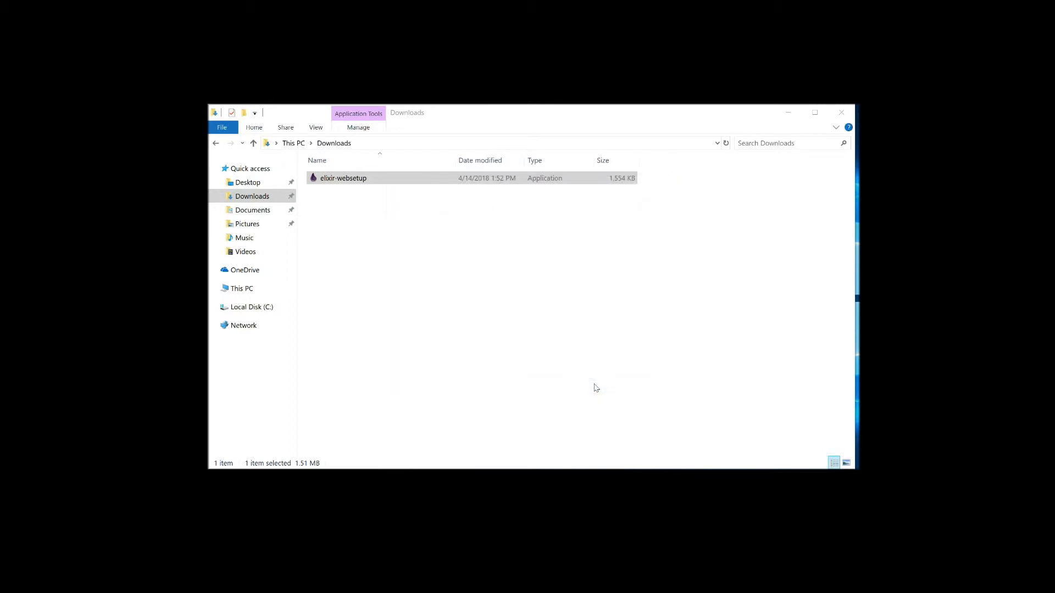
# Step: Start the Elixir 1.8.1 setup, reaching the Confirm Erlang Directory page prefilled with C:\Program Files\erl10.1
pyautogui.doubleClick(343, 178)
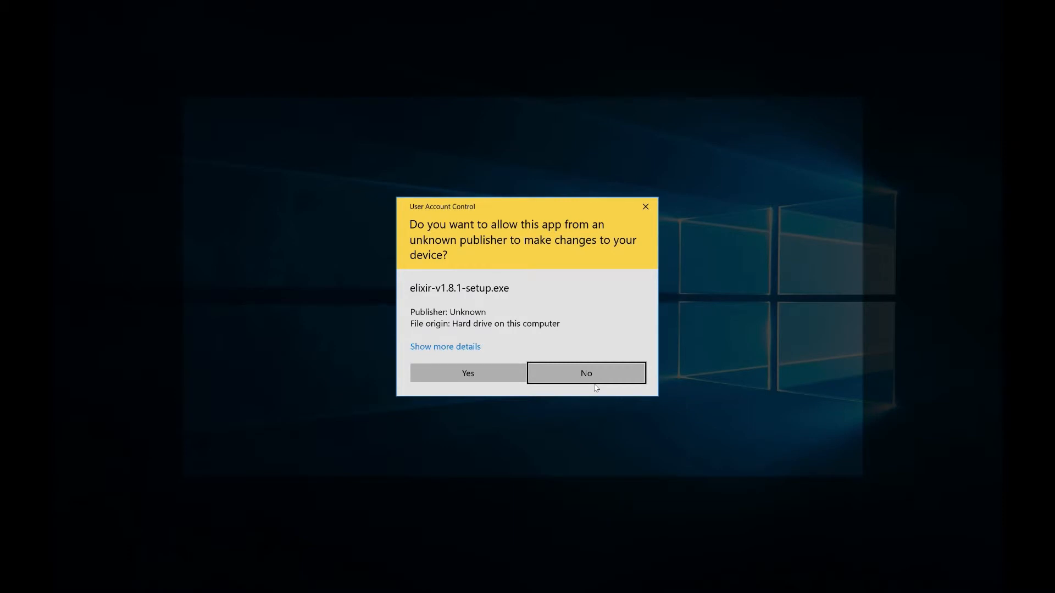
pyautogui.moveTo(493, 328)
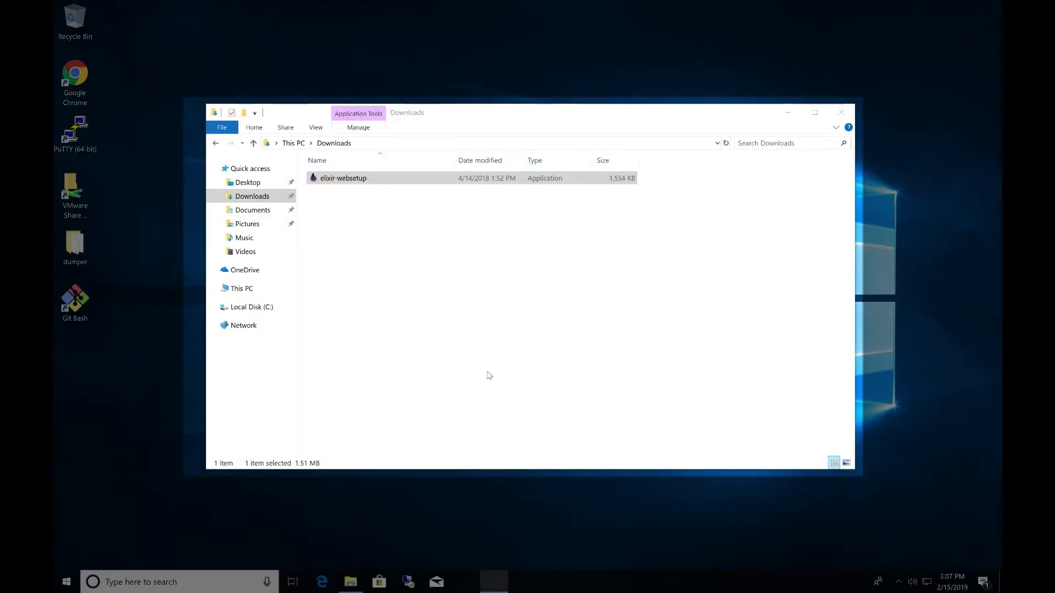
pyautogui.doubleClick(343, 178)
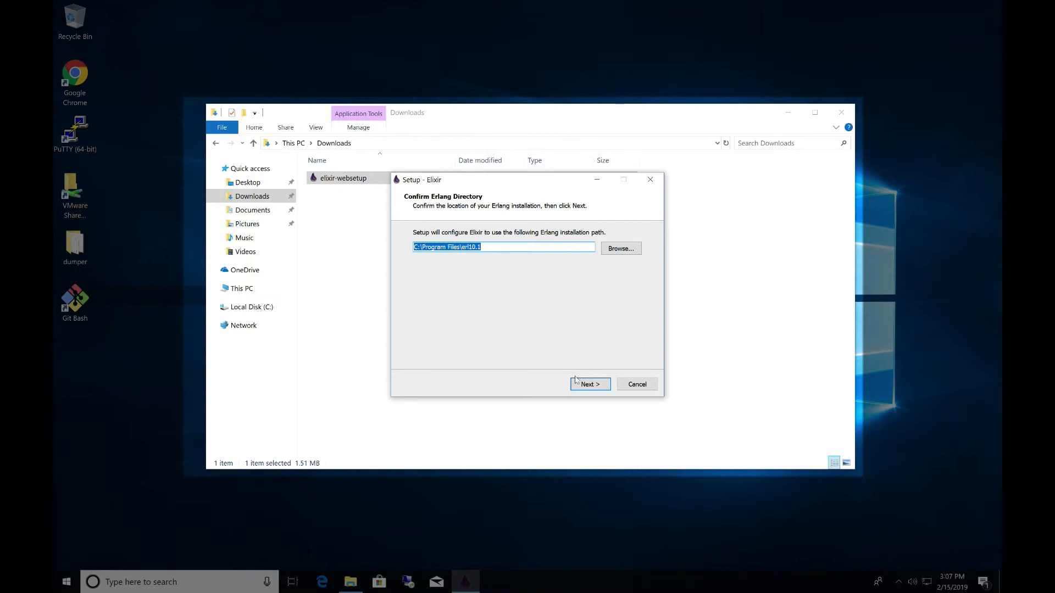
# Step: Accept the erl10.1 path, default Elixir folder, Elixir shortcuts folder and all three PATH additions
pyautogui.click(589, 384)
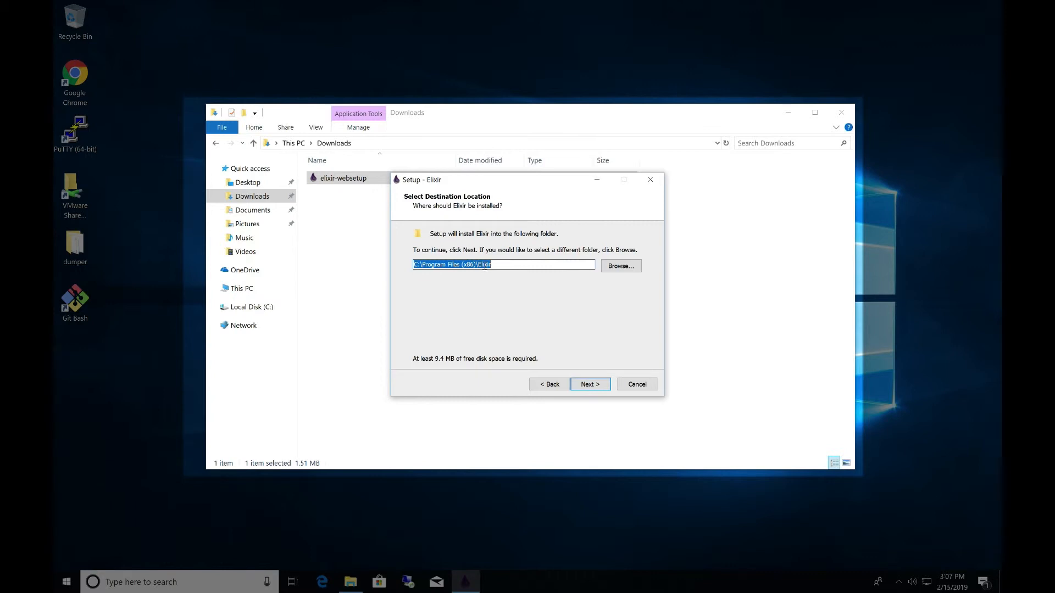
pyautogui.moveTo(589, 379)
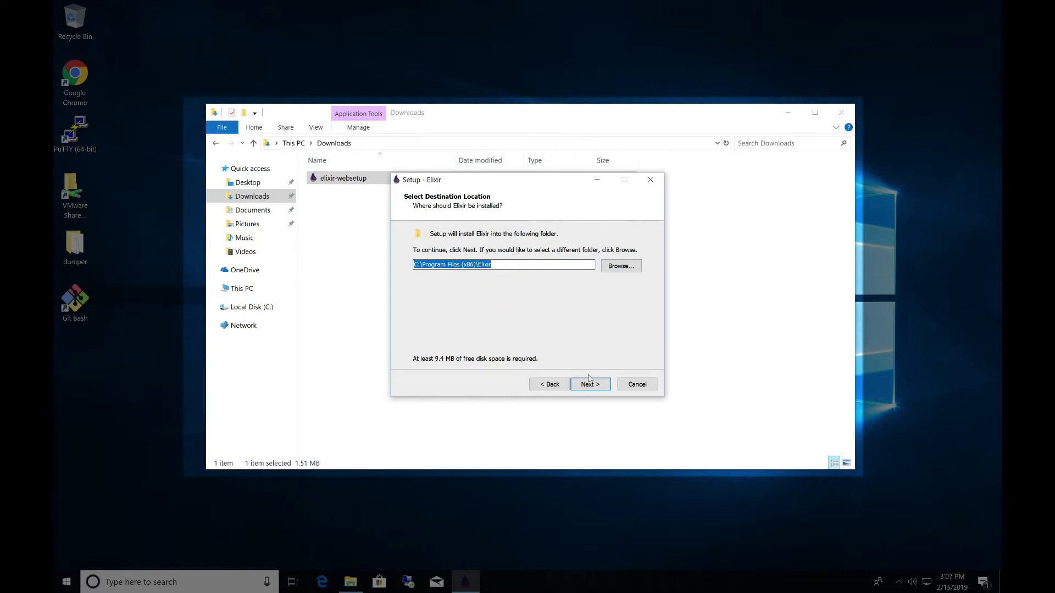
pyautogui.click(589, 384)
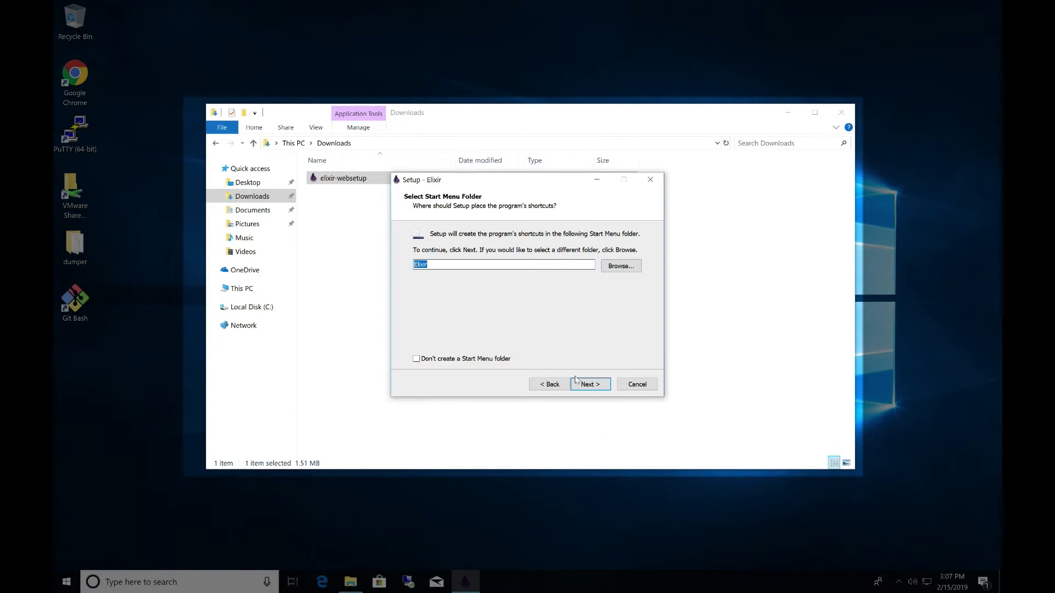
pyautogui.click(589, 384)
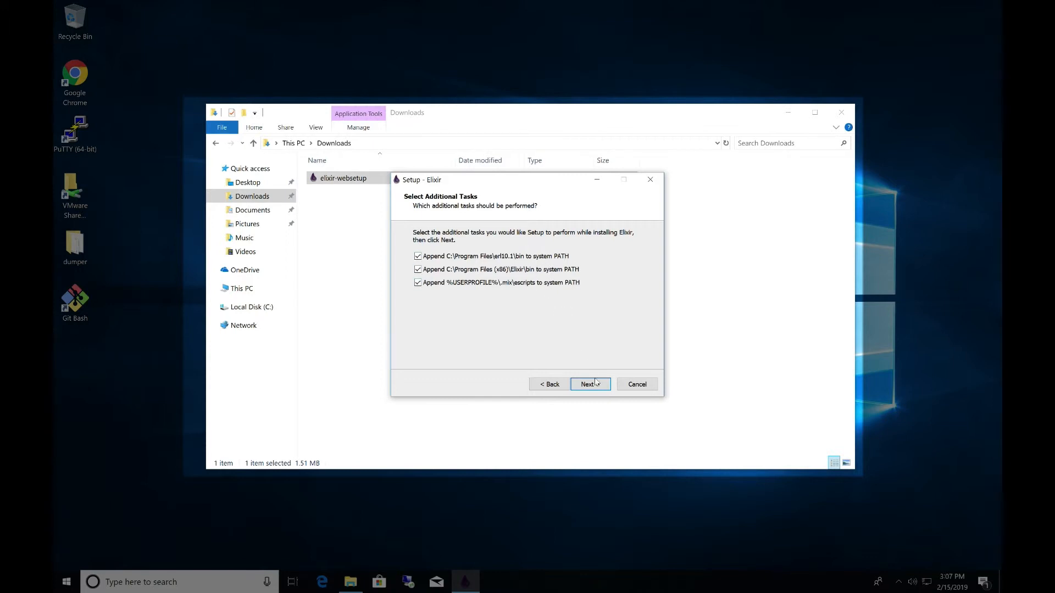
pyautogui.click(589, 384)
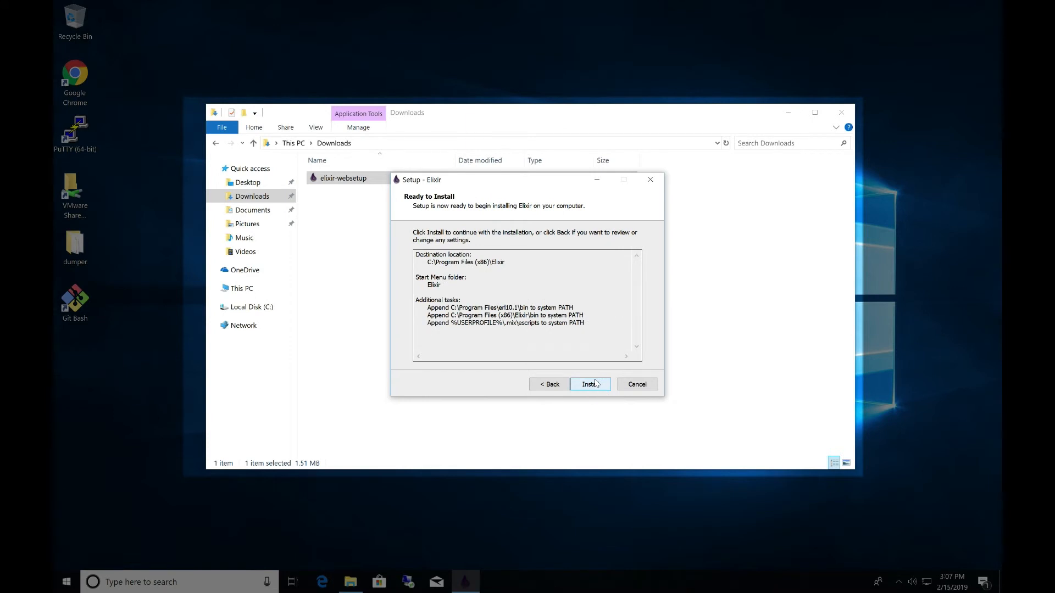
# Step: Install Elixir and finish the completed setup wizard
pyautogui.click(590, 384)
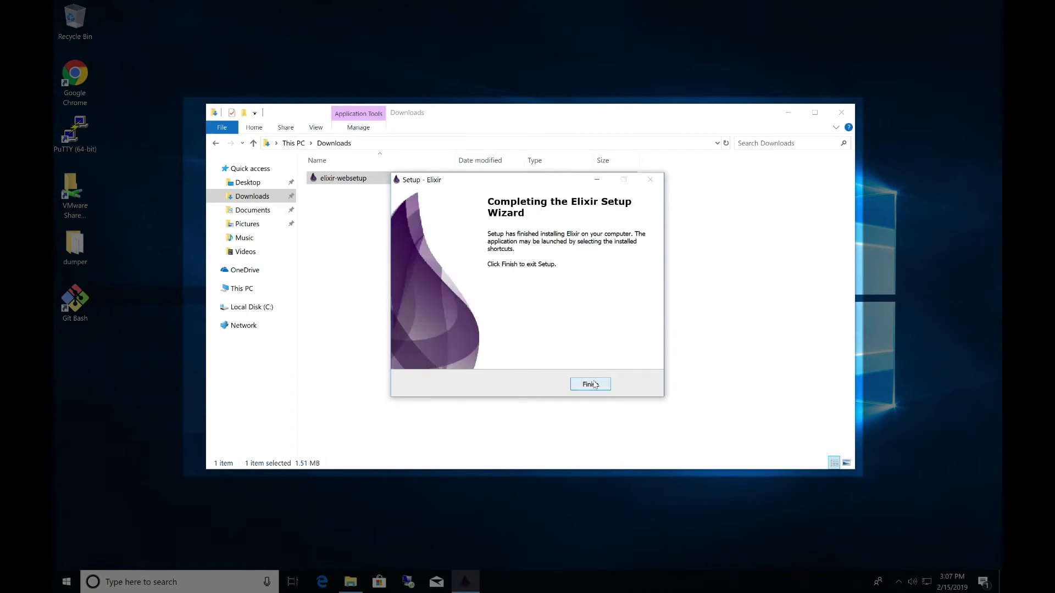
pyautogui.click(590, 385)
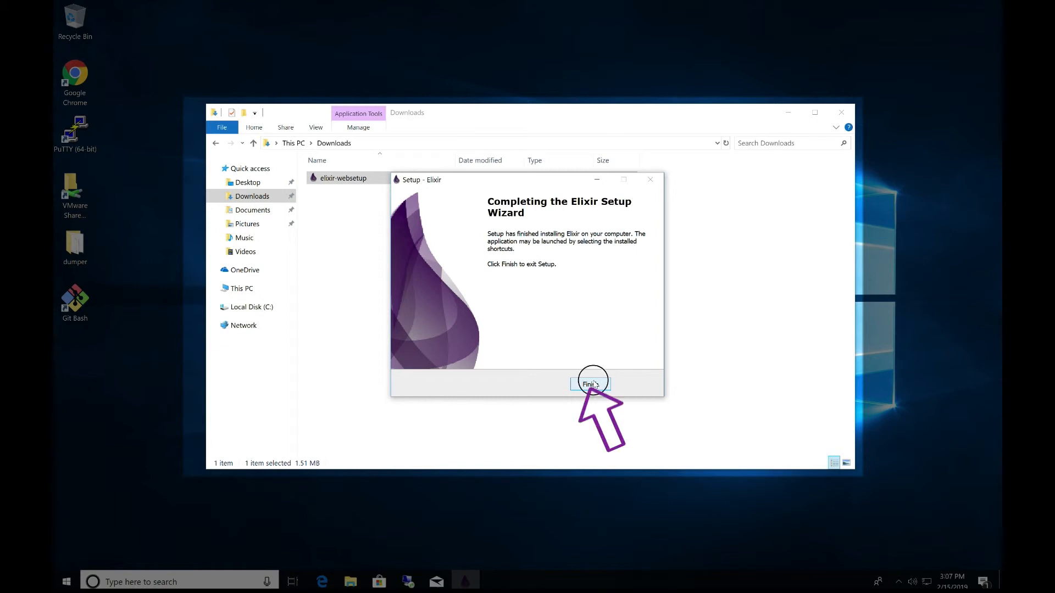
pyautogui.click(590, 384)
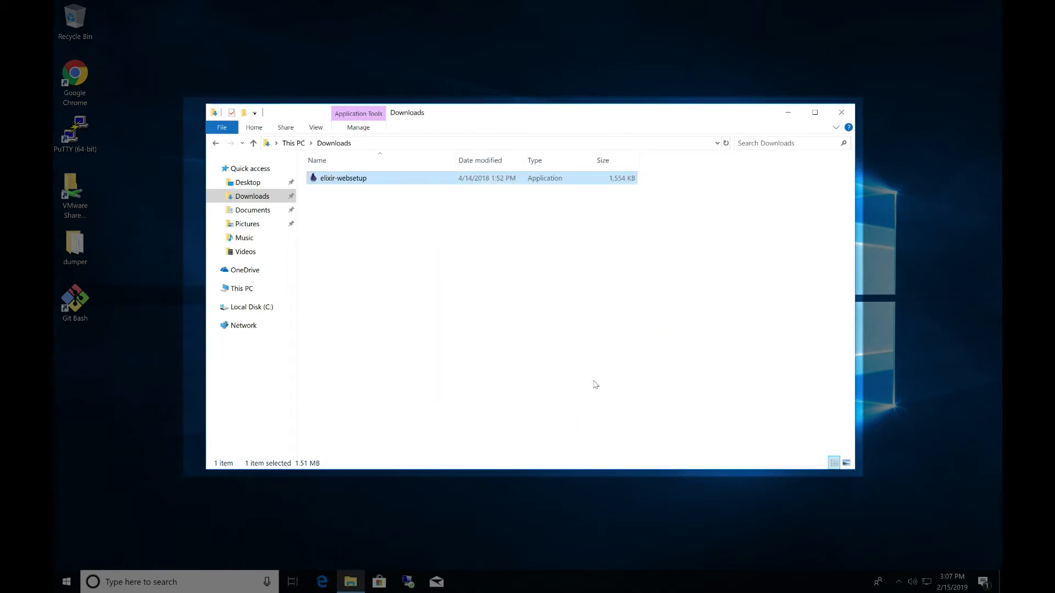
pyautogui.moveTo(500, 382)
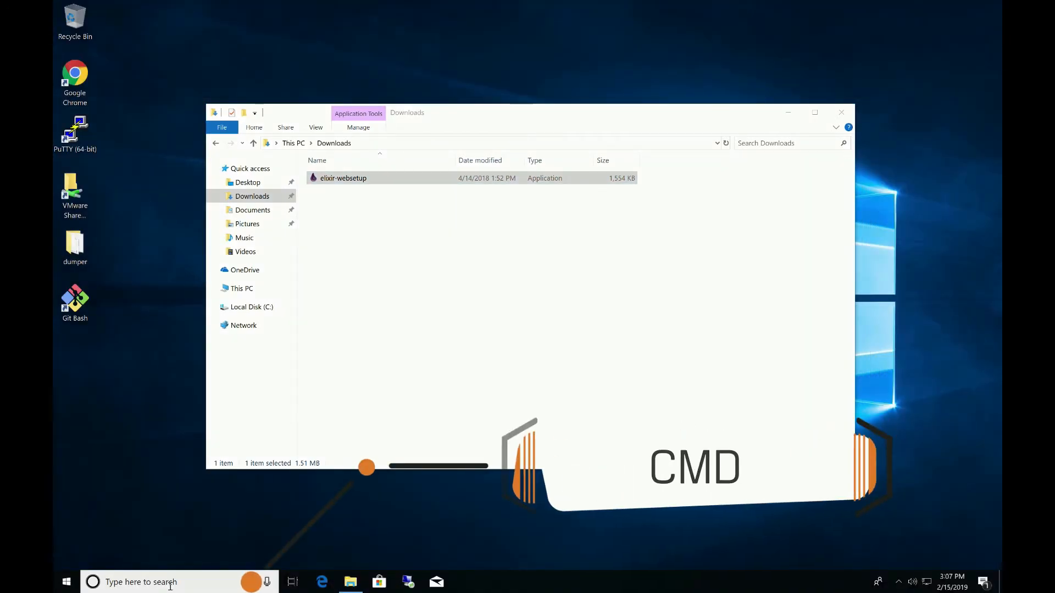
# Step: Search the taskbar for cmd and launch Command Prompt from Best match
pyautogui.write('cmd')
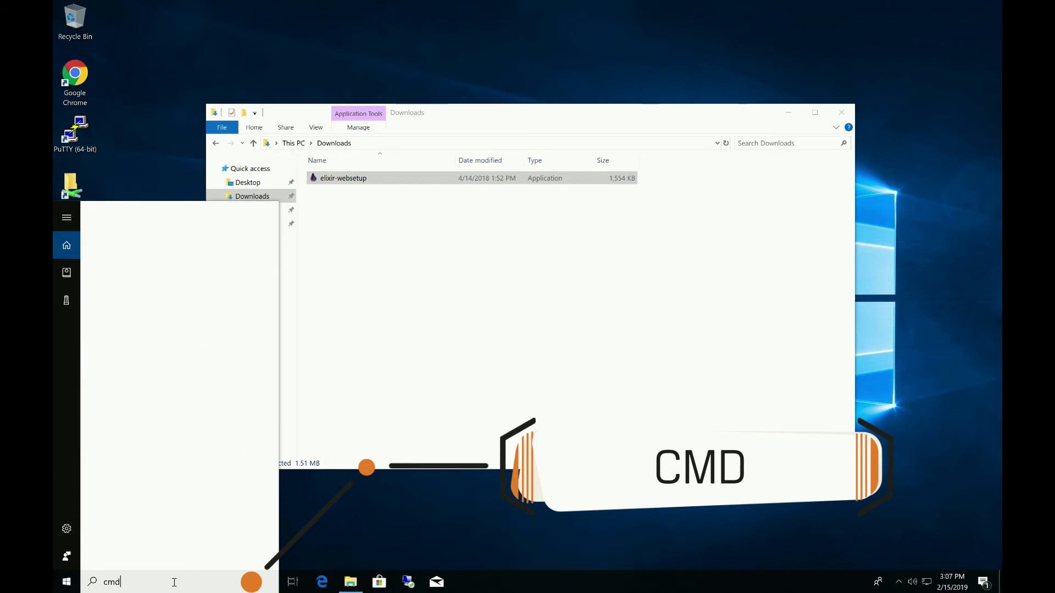
pyautogui.write('cmd')
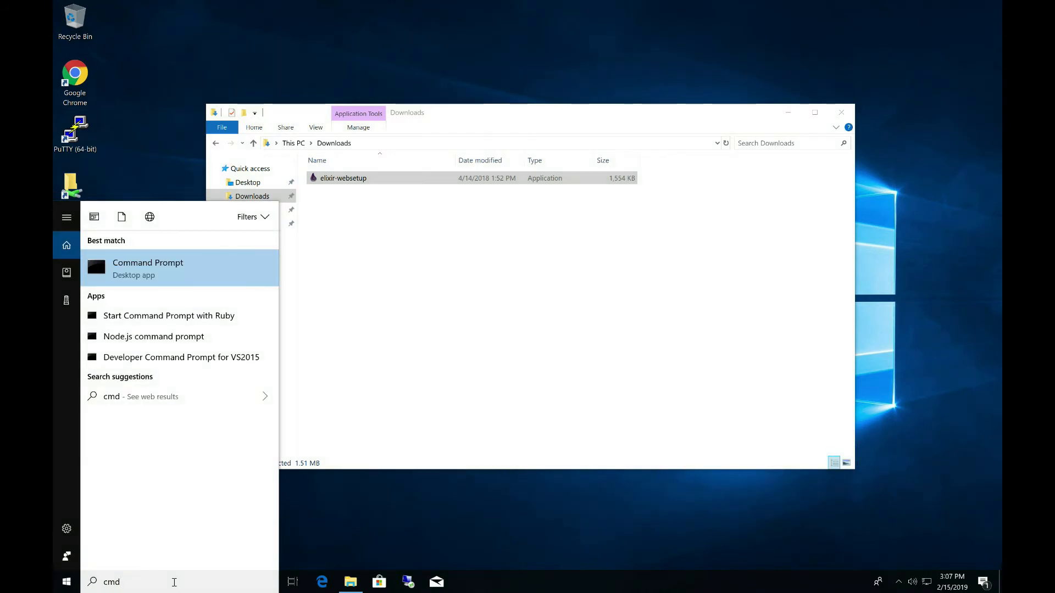
pyautogui.click(147, 268)
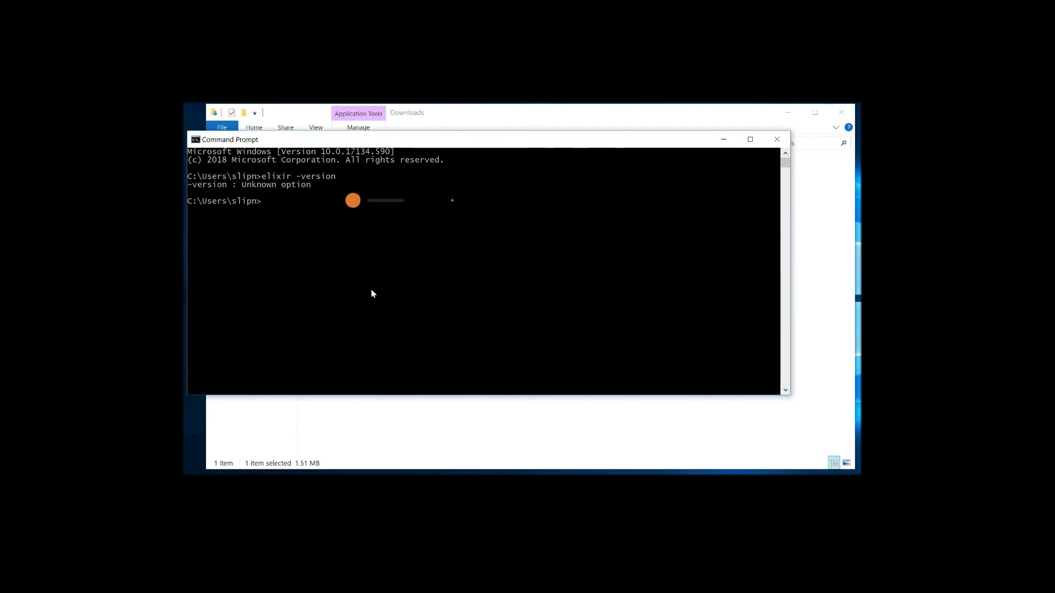
# Step: Run elixir --version, confirming Elixir 1.8.1 on Erlang/OTP 21
pyautogui.write('elixir --version')
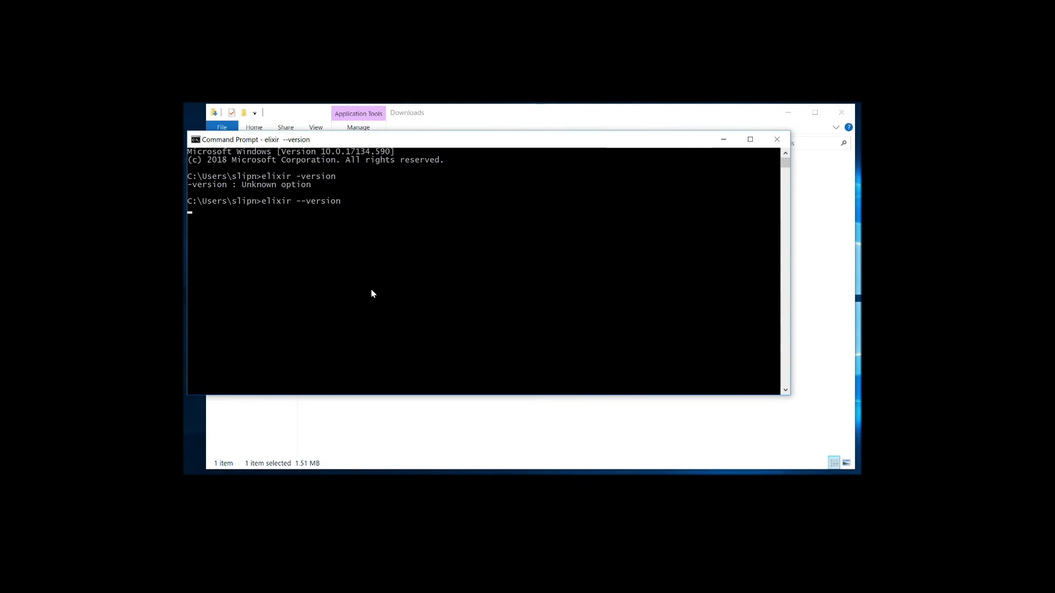
pyautogui.press('enter')
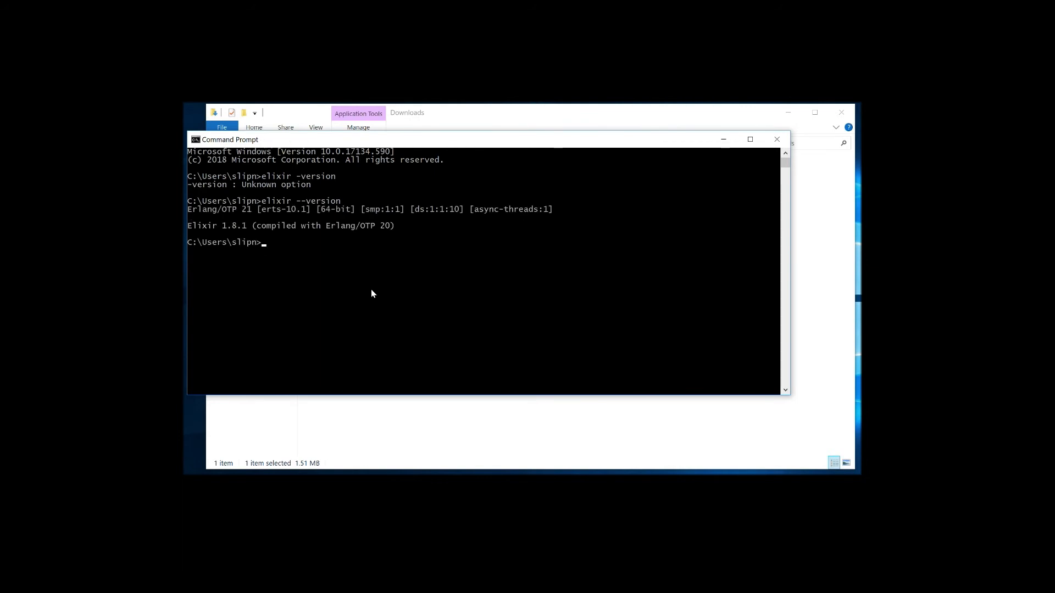